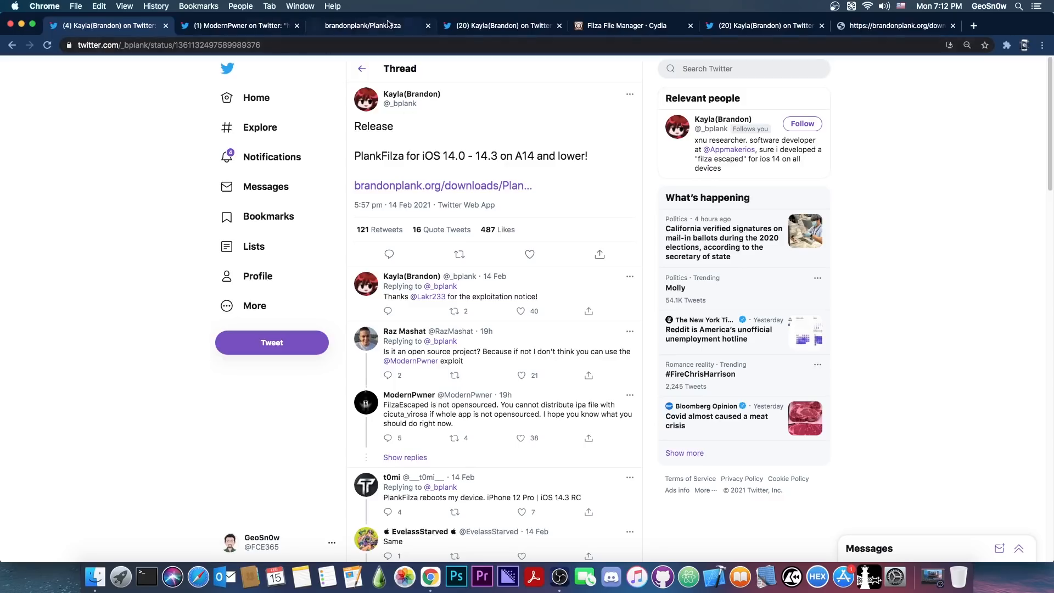
View the Filza File Manager screenshots page, then return to the PlankFilza release thread
{"action": "left_click", "coordinate": [622, 26]}
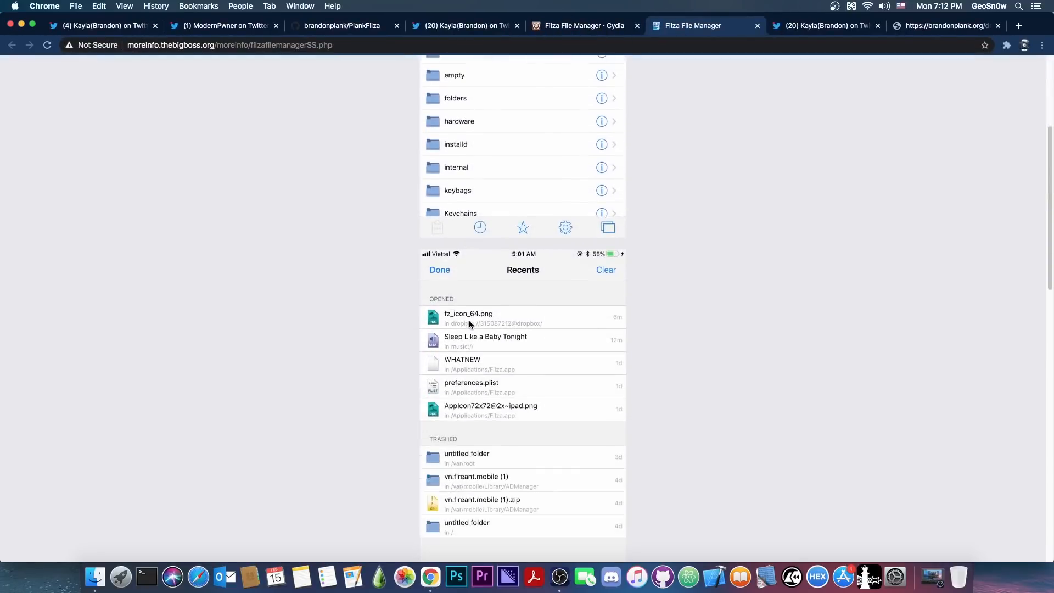
{"action": "left_click", "coordinate": [439, 269]}
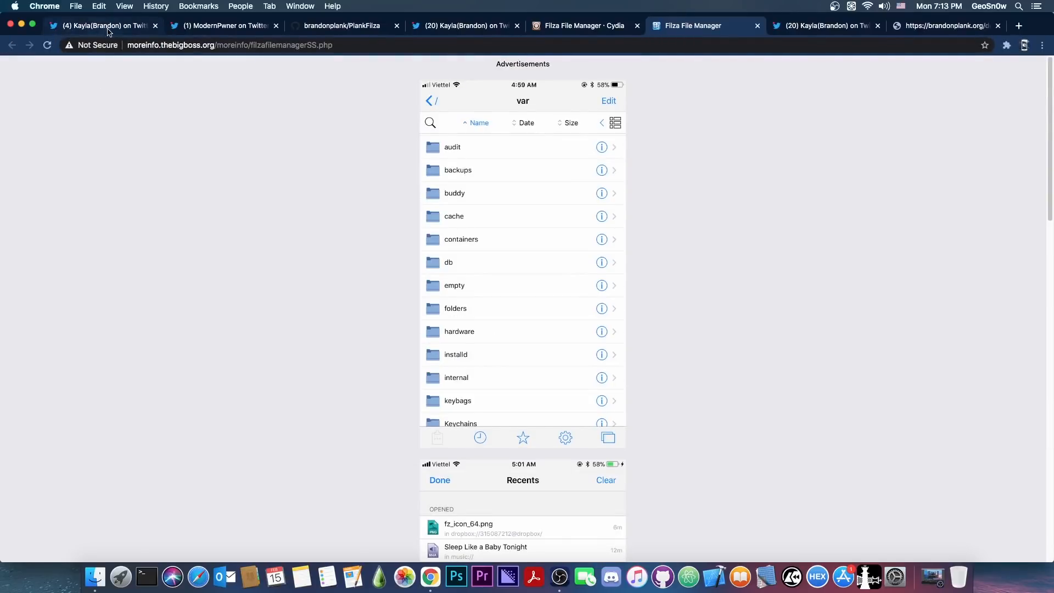
{"action": "left_click", "coordinate": [101, 26]}
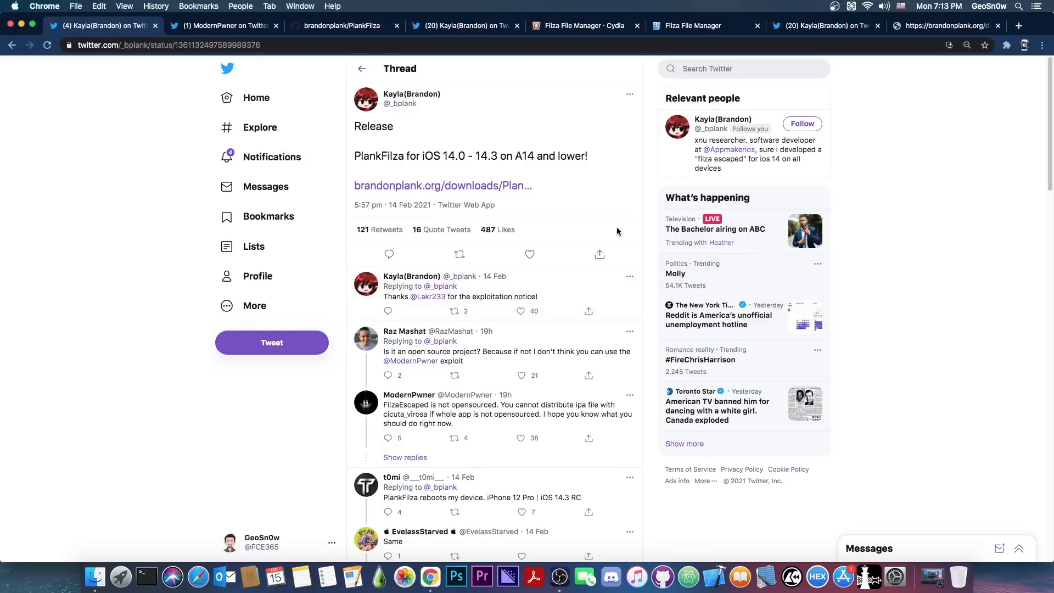
{"action": "mouse_move", "coordinate": [638, 237]}
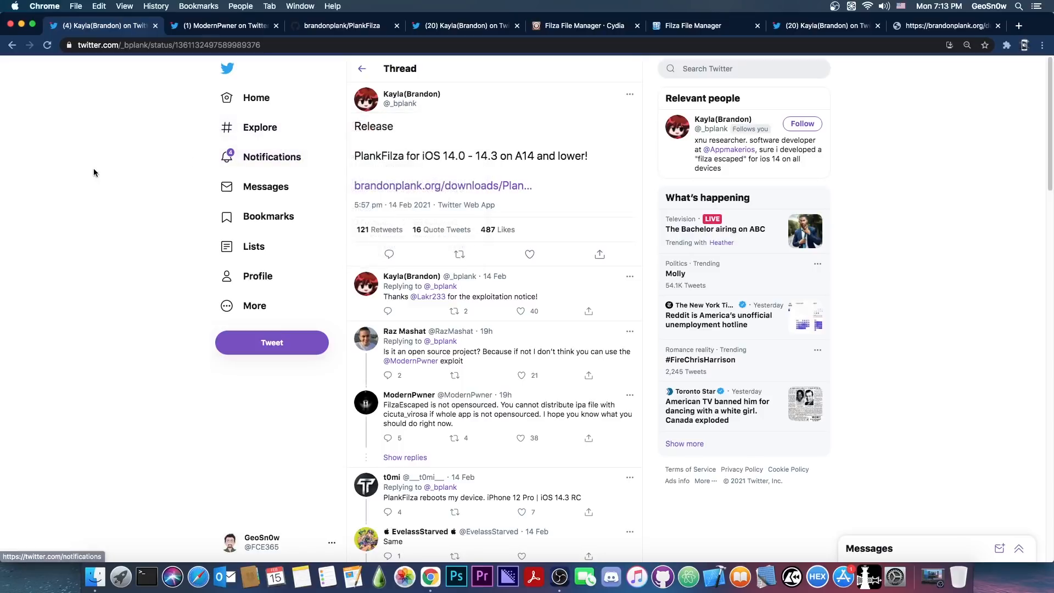
{"action": "mouse_move", "coordinate": [383, 170]}
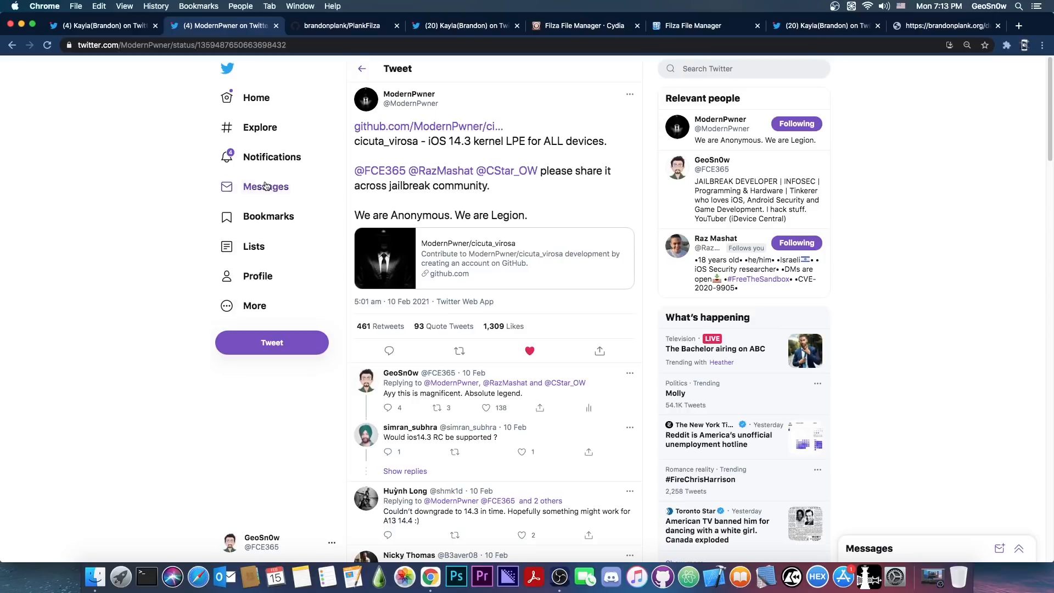
{"action": "mouse_move", "coordinate": [456, 118]}
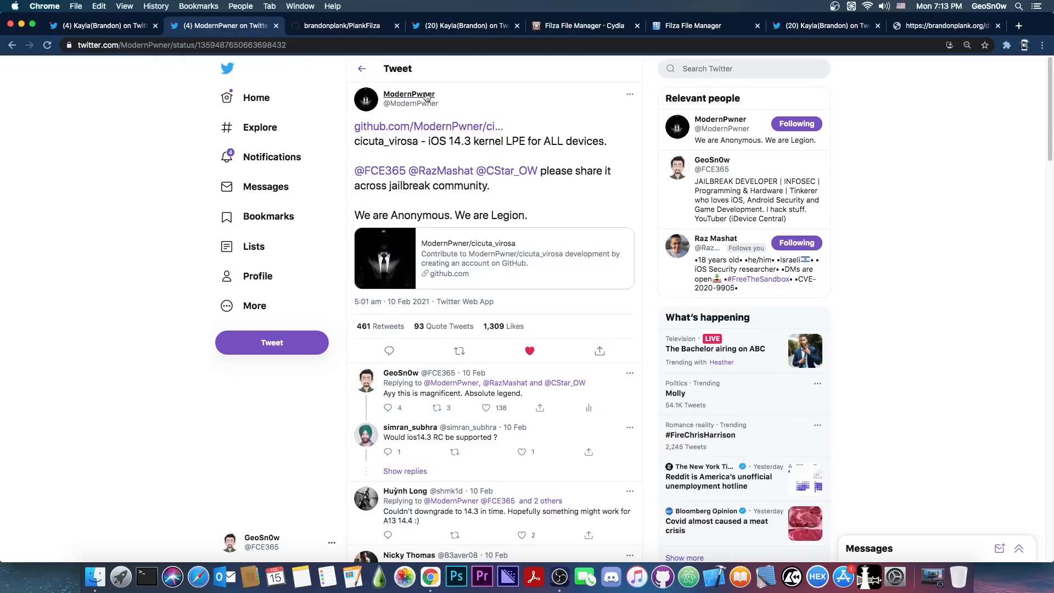
Browse the PlankFilza GitHub repository's source folder and exploit files like rootless.m
{"action": "left_click", "coordinate": [342, 26]}
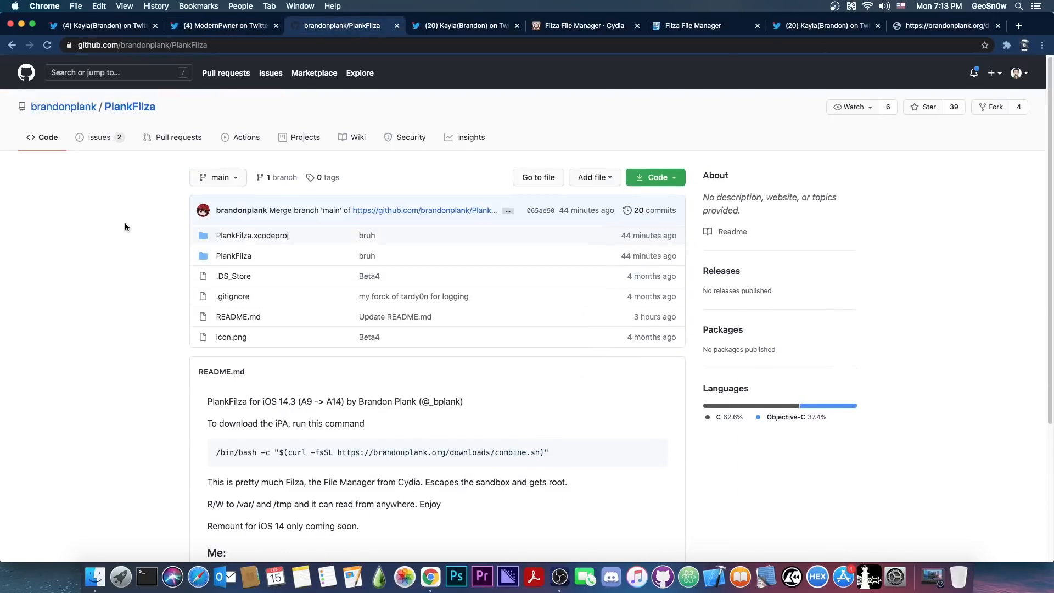
{"action": "mouse_move", "coordinate": [195, 225]}
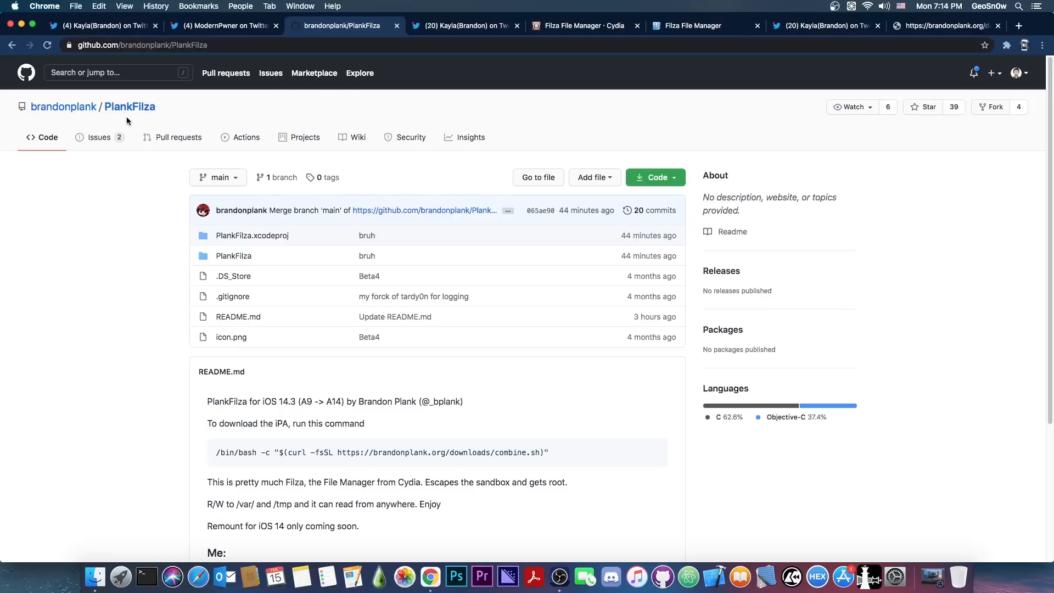
{"action": "scroll", "scroll_direction": "down", "scroll_amount": 3}
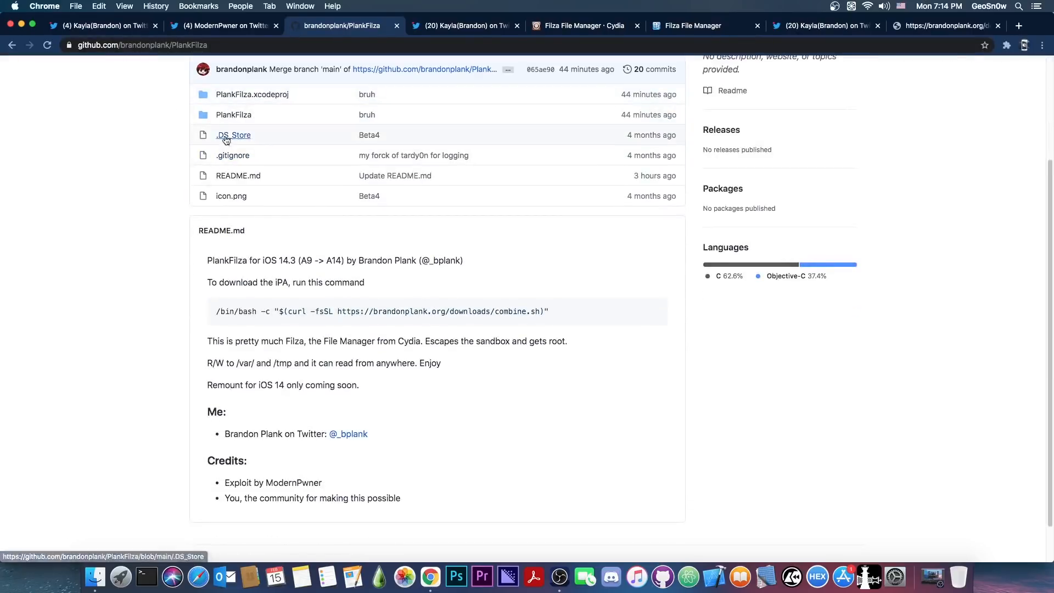
{"action": "left_click", "coordinate": [233, 114]}
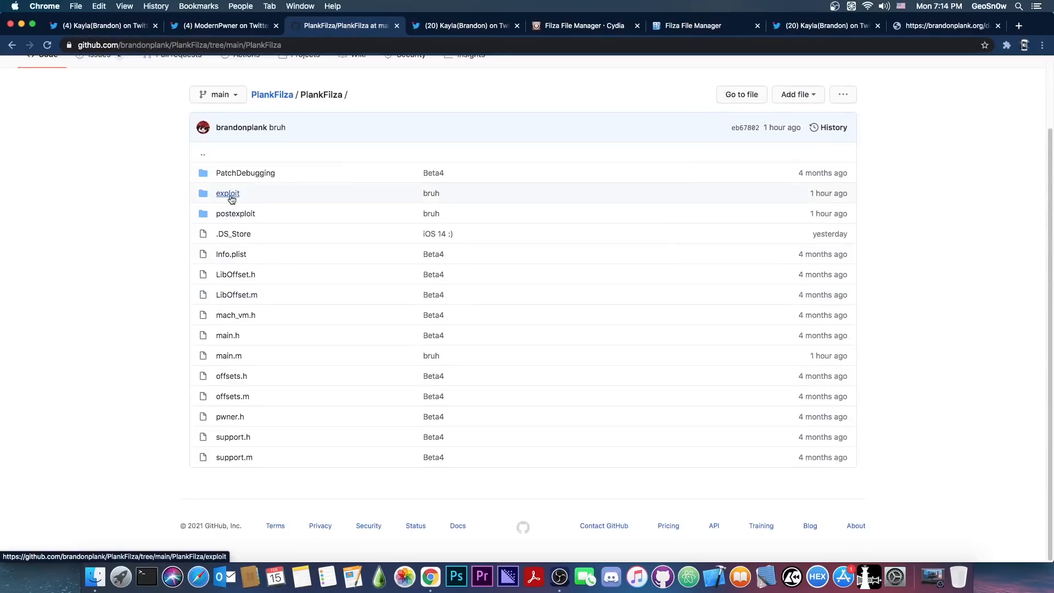
{"action": "left_click", "coordinate": [227, 193]}
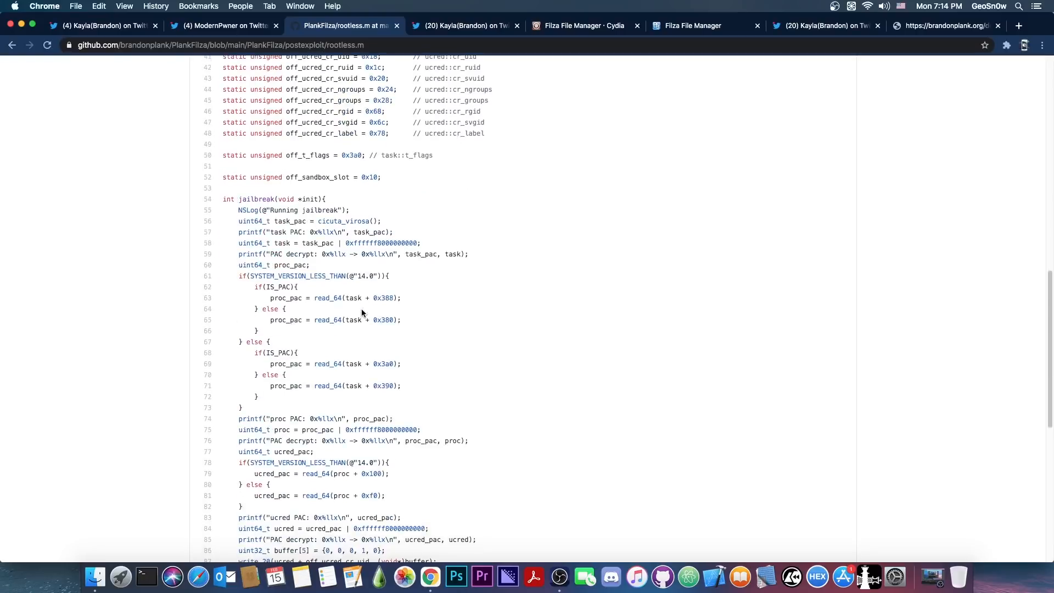
{"action": "scroll", "scroll_direction": "down", "scroll_amount": 3}
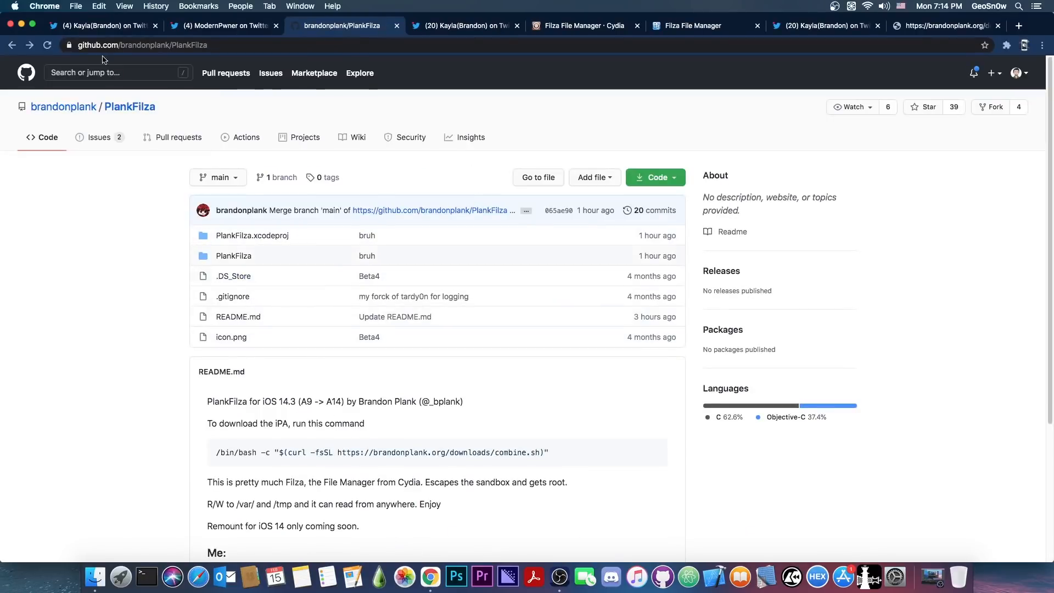
Open the combine.sh script linked in the release tweet and bring up its save options
{"action": "left_click", "coordinate": [101, 26]}
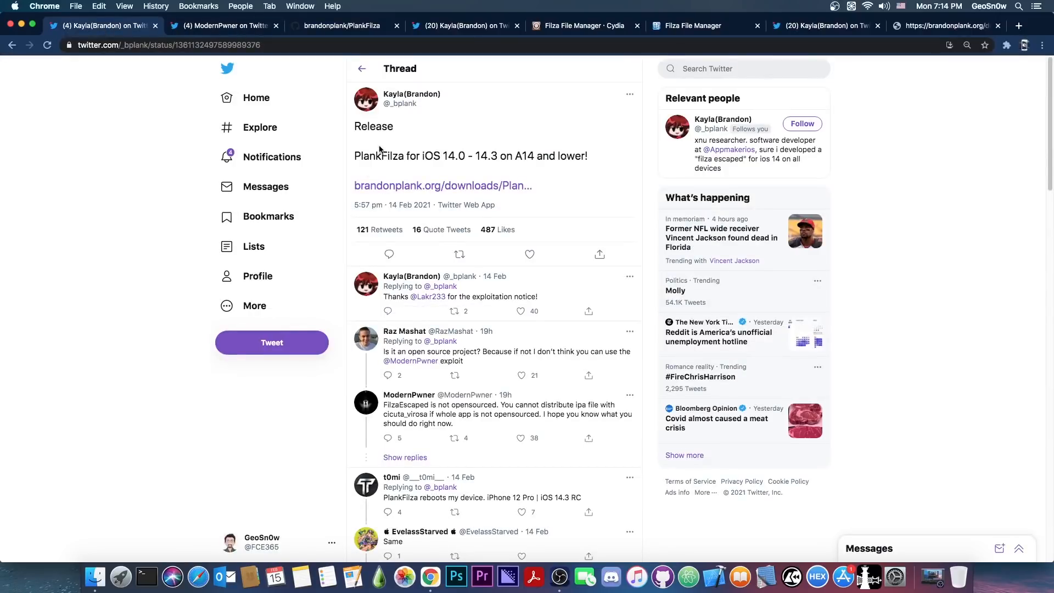
{"action": "left_click", "coordinate": [339, 26]}
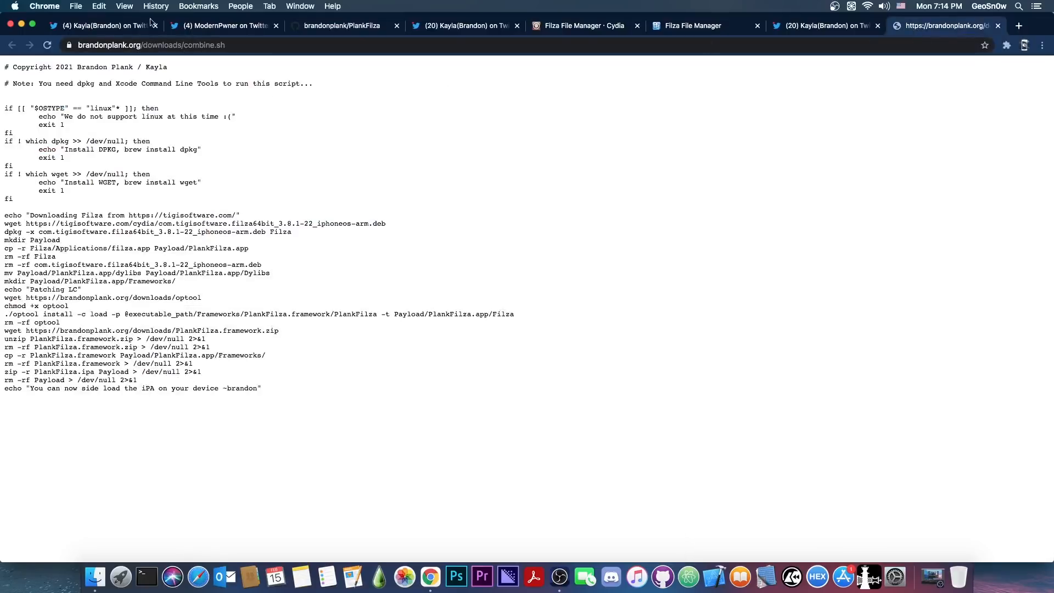
{"action": "mouse_move", "coordinate": [339, 98]}
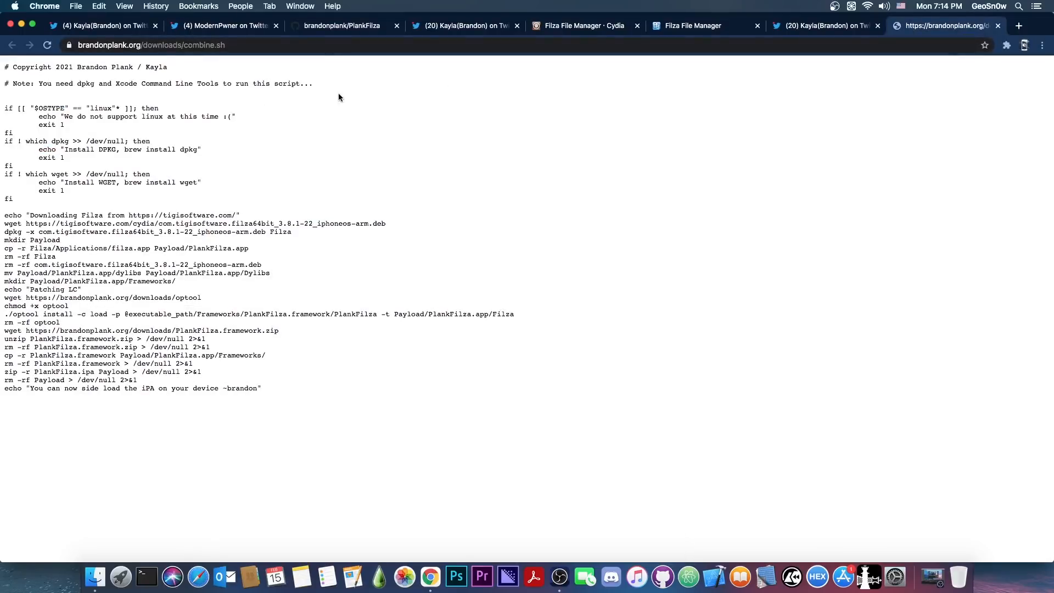
{"action": "right_click", "coordinate": [339, 98]}
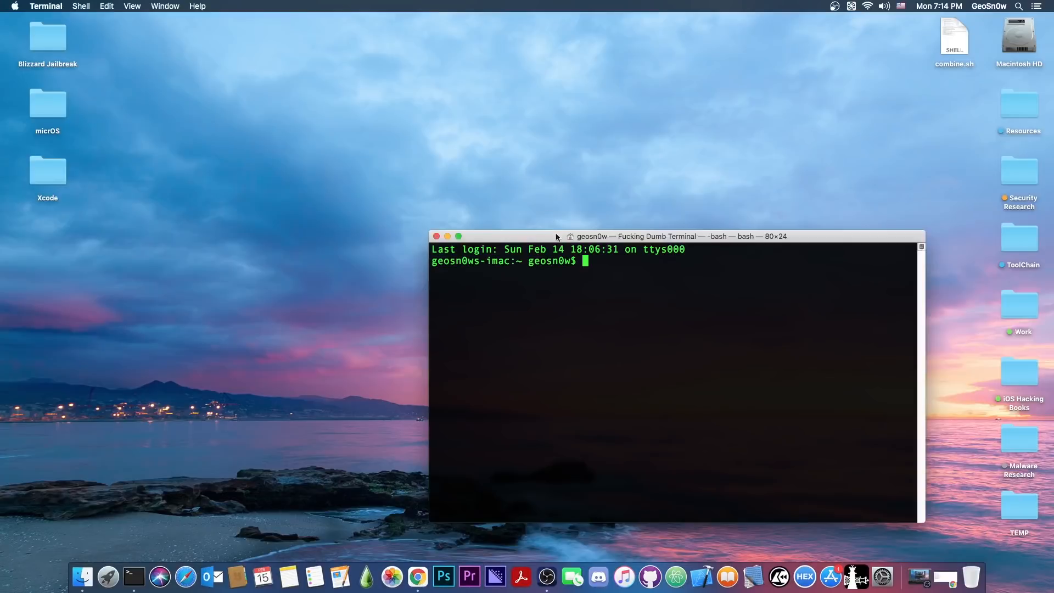
Run chmod +x and execute ~/Desktop/combine.sh, hitting the dpkg install message, then return to Chrome
{"action": "left_click_drag", "start_coordinate": [671, 236], "coordinate": [588, 135]}
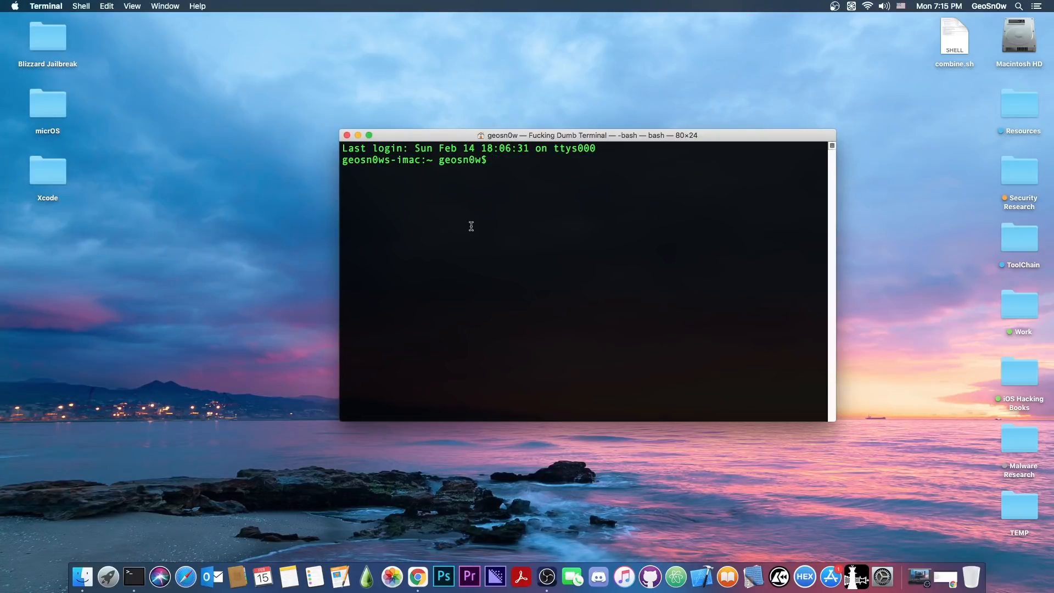
{"action": "type", "text": "chmod +x /Users/geosn0w/Desktop/combine.sh"}
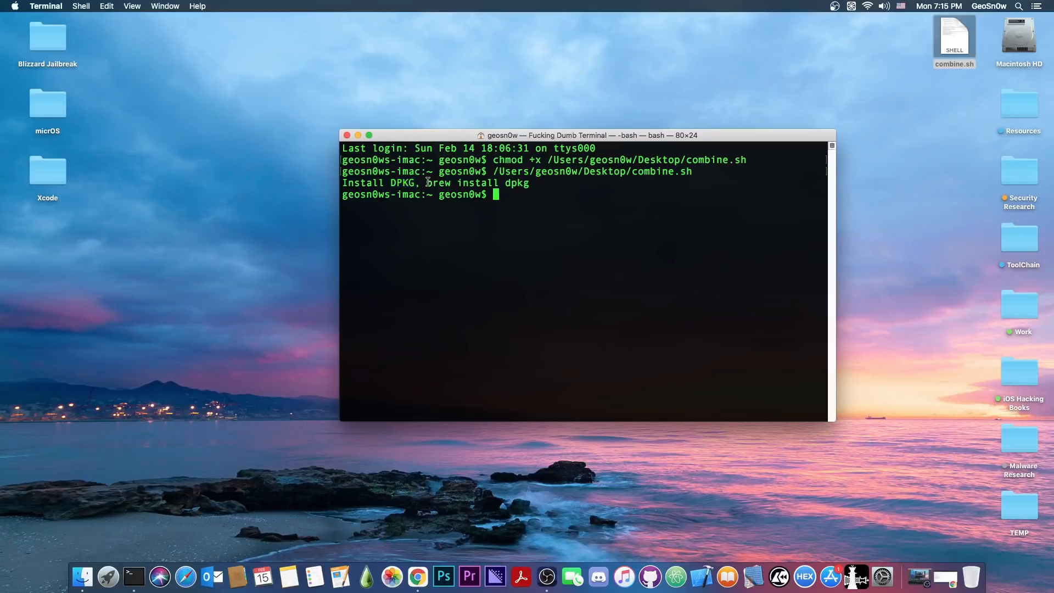
{"action": "left_click", "coordinate": [347, 135]}
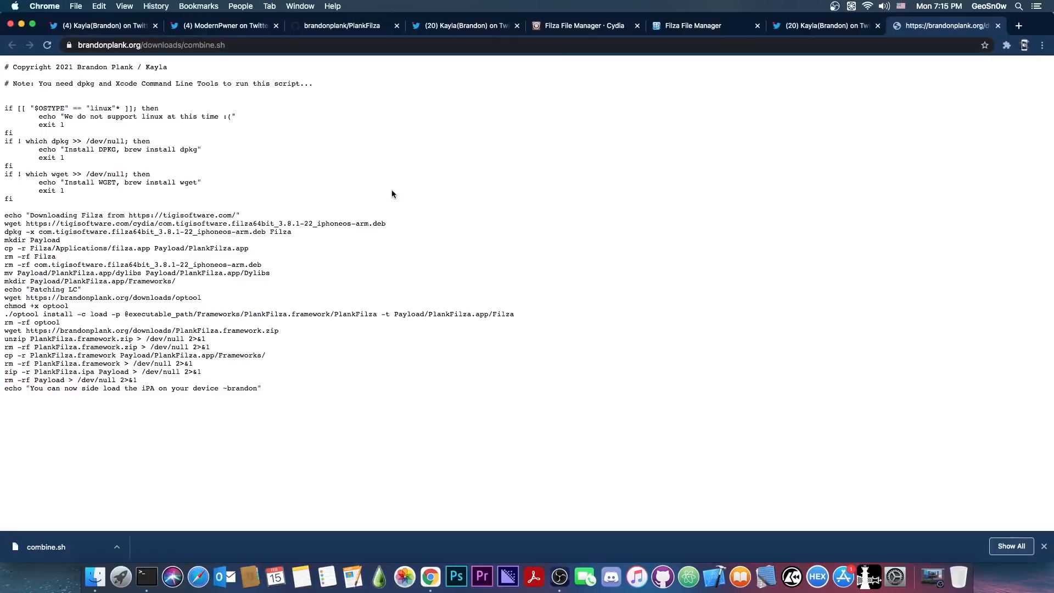
Highlight the Xcode Command Line Tools requirement, then switch to ModernPwner's cicuta_virosa tweet
{"action": "left_click_drag", "start_coordinate": [115, 83], "coordinate": [220, 84]}
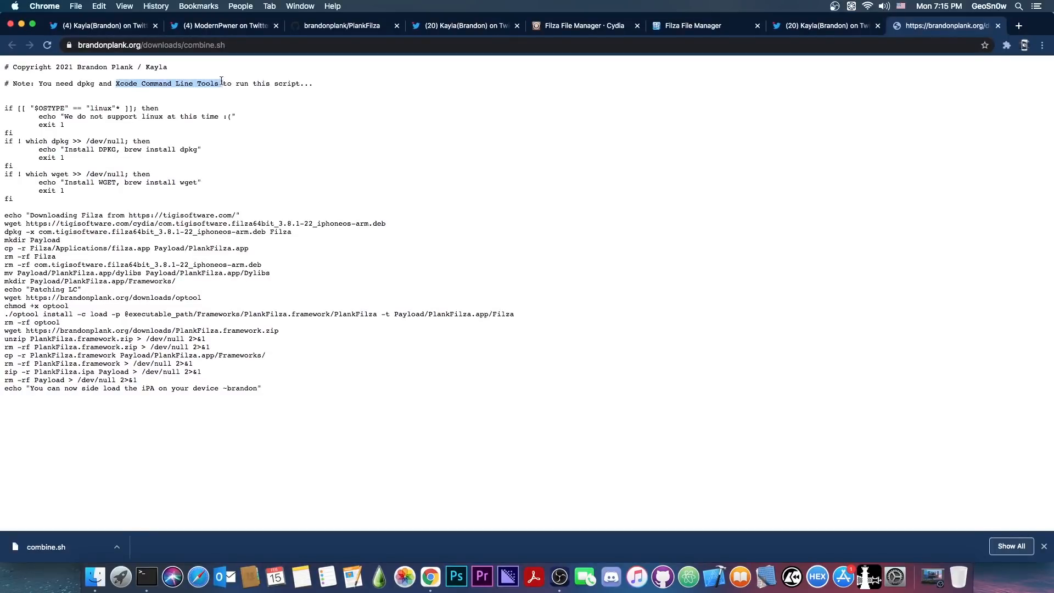
{"action": "left_click", "coordinate": [413, 237]}
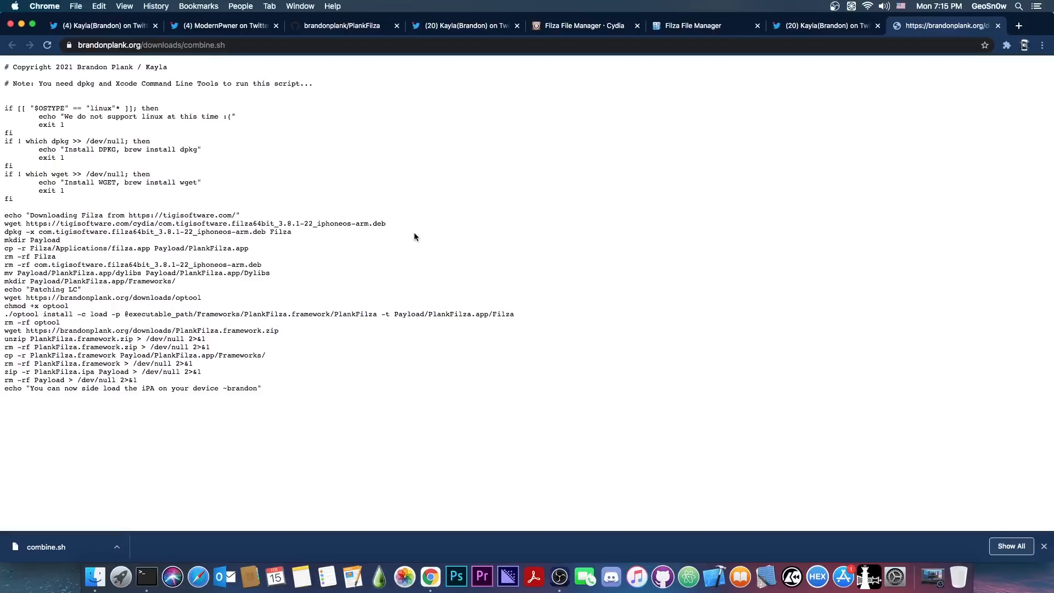
{"action": "mouse_move", "coordinate": [610, 190]}
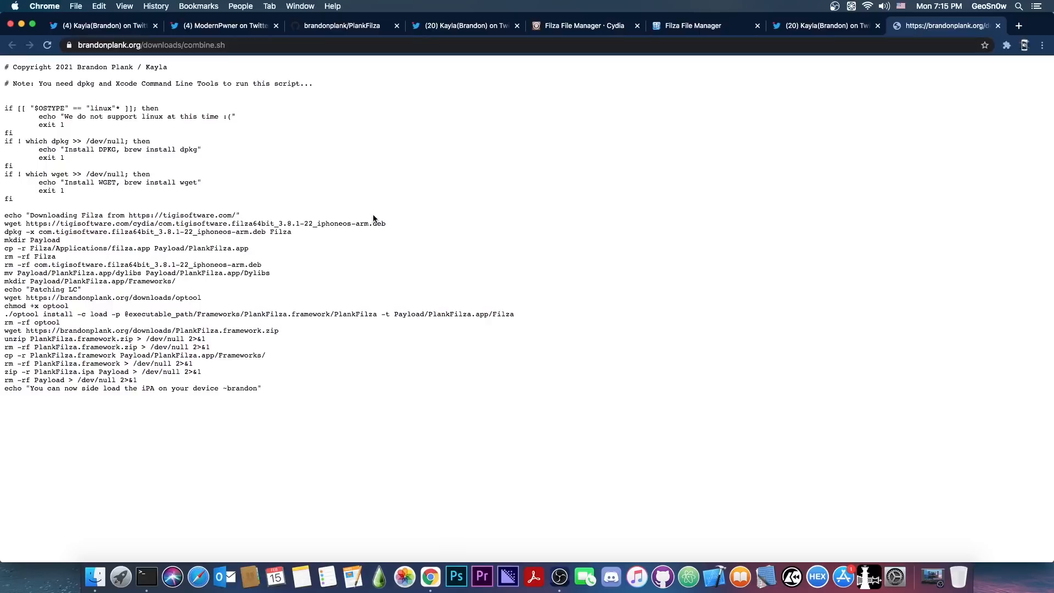
{"action": "left_click", "coordinate": [101, 26]}
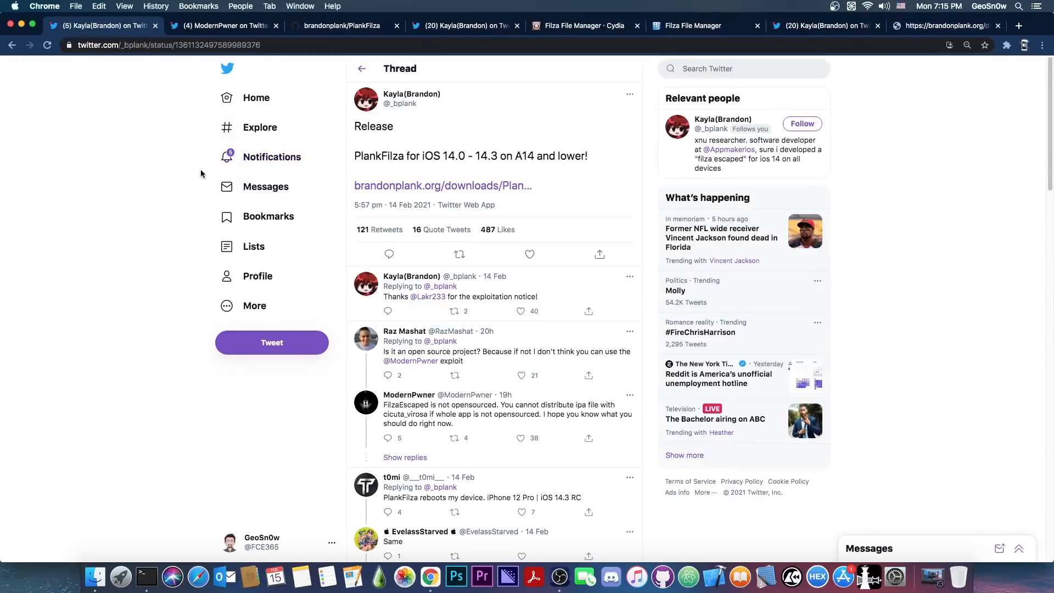
{"action": "left_click", "coordinate": [224, 26]}
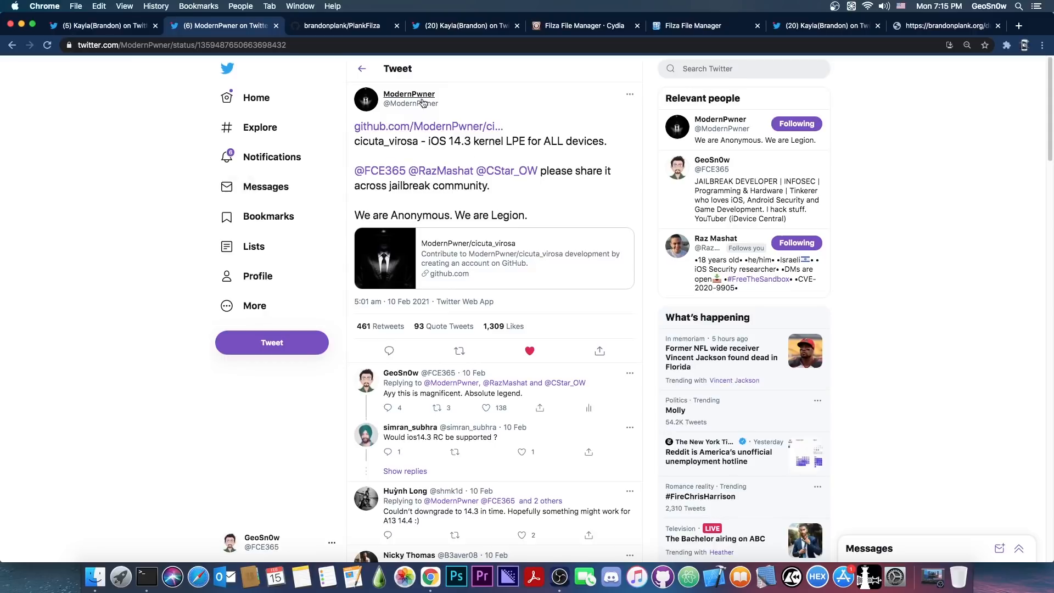
{"action": "mouse_move", "coordinate": [439, 131]}
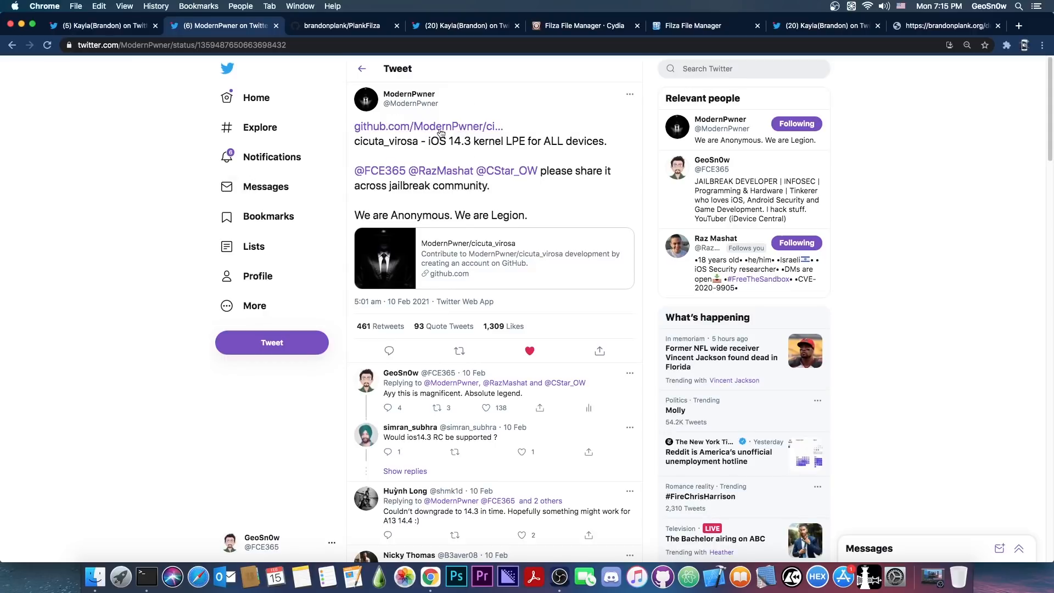
Open the cicuta_virosa GitHub repository, scroll its README, then go back to the combine.sh page
{"action": "left_click", "coordinate": [427, 126]}
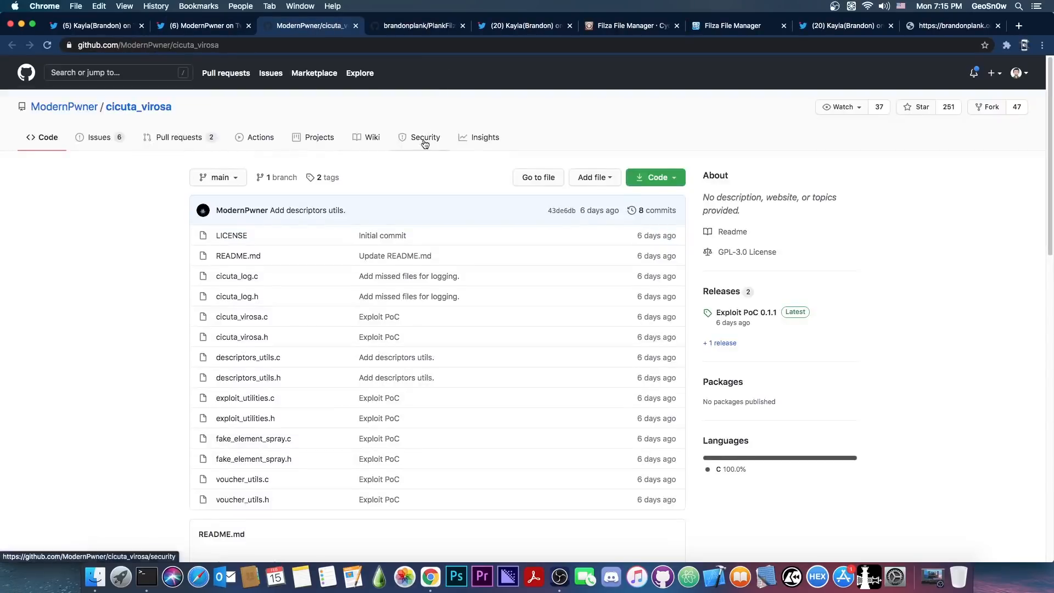
{"action": "scroll", "scroll_direction": "down", "scroll_amount": 3}
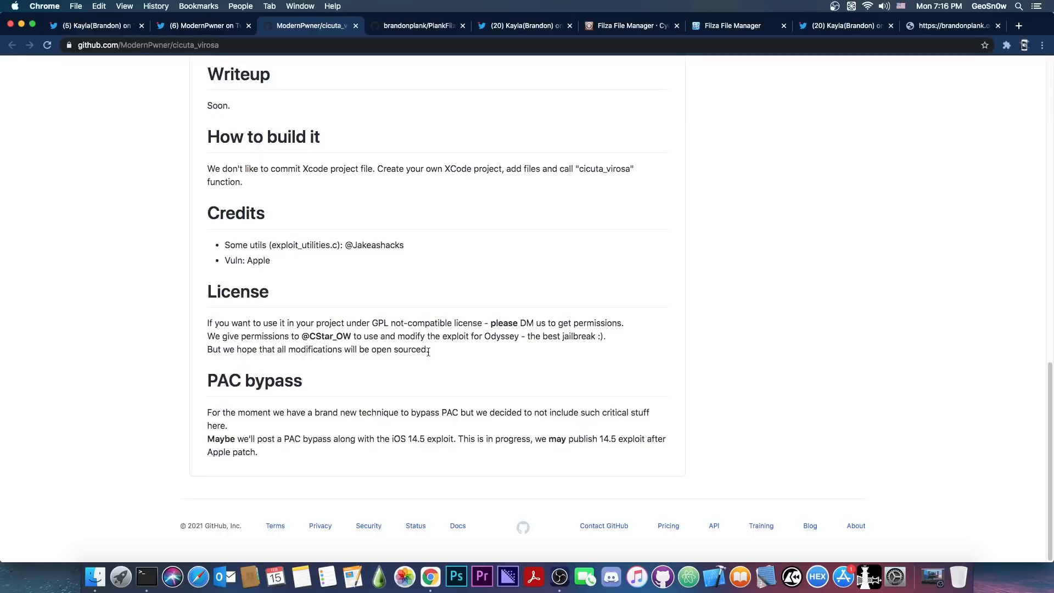
{"action": "left_click", "coordinate": [417, 26]}
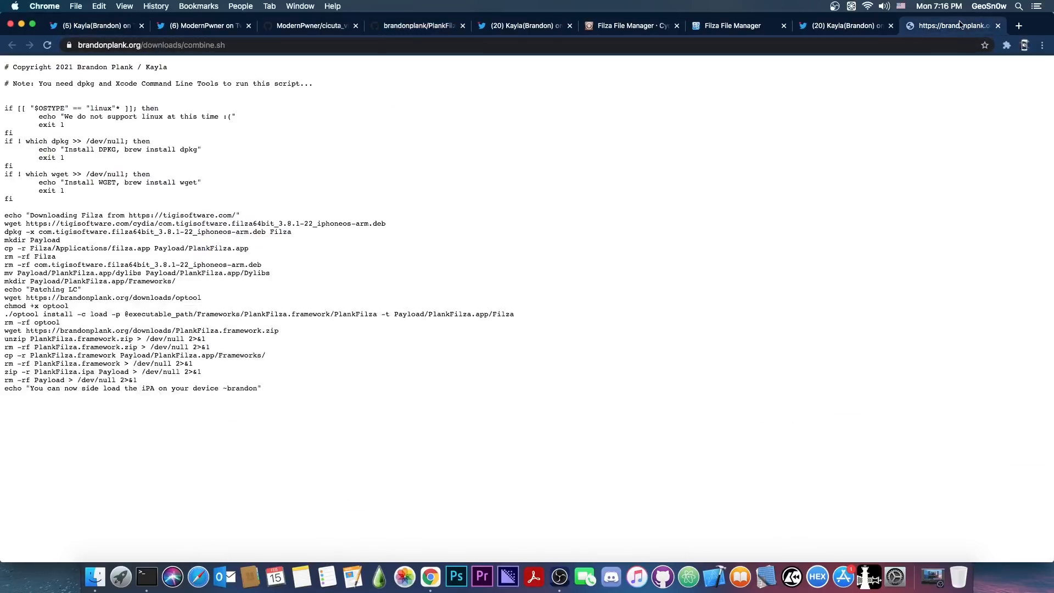
{"action": "mouse_move", "coordinate": [883, 119]}
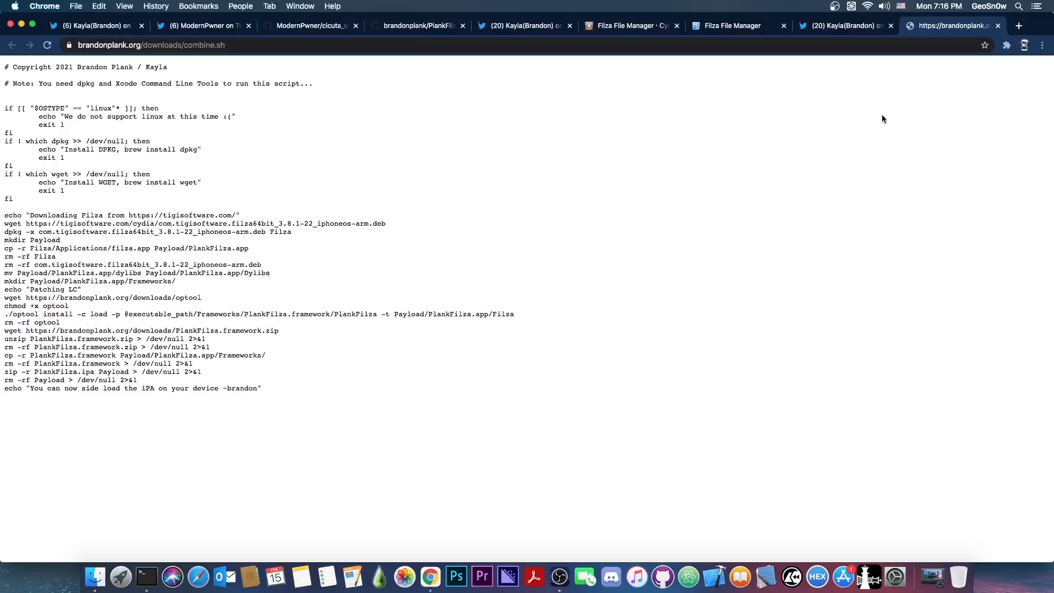
{"action": "mouse_move", "coordinate": [790, 138]}
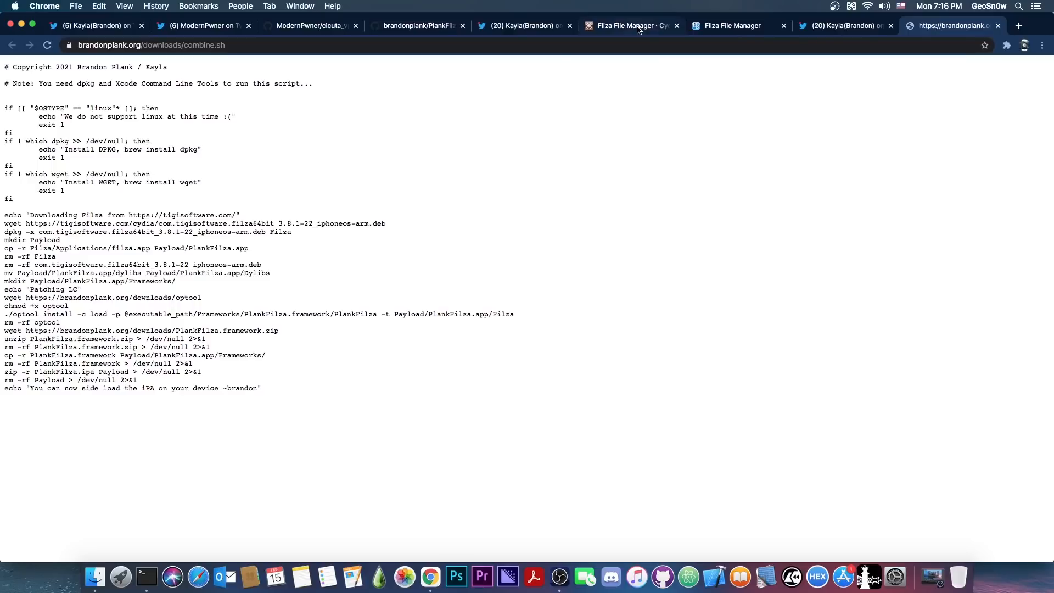
View the Filza package and screenshots pages, then the PlankFilza iOS 13 update tweet
{"action": "left_click", "coordinate": [629, 26]}
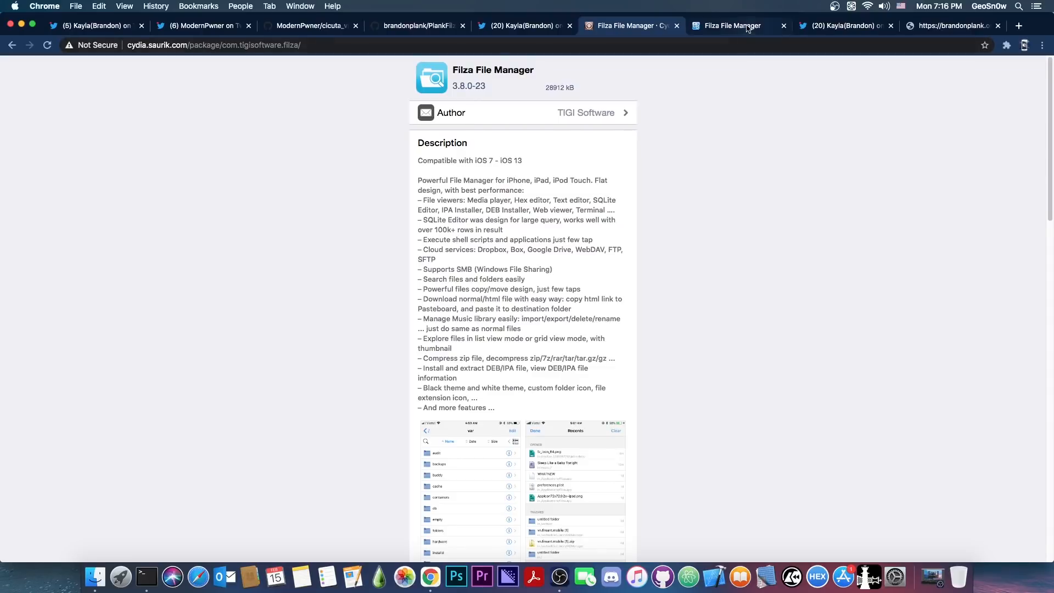
{"action": "left_click", "coordinate": [731, 26]}
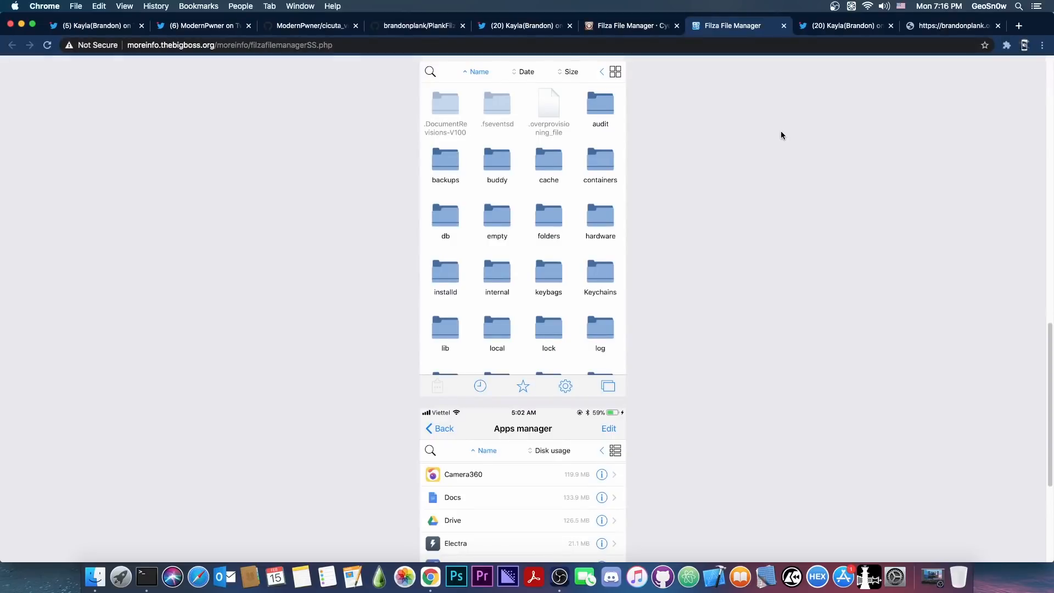
{"action": "scroll", "scroll_direction": "down", "scroll_amount": 3}
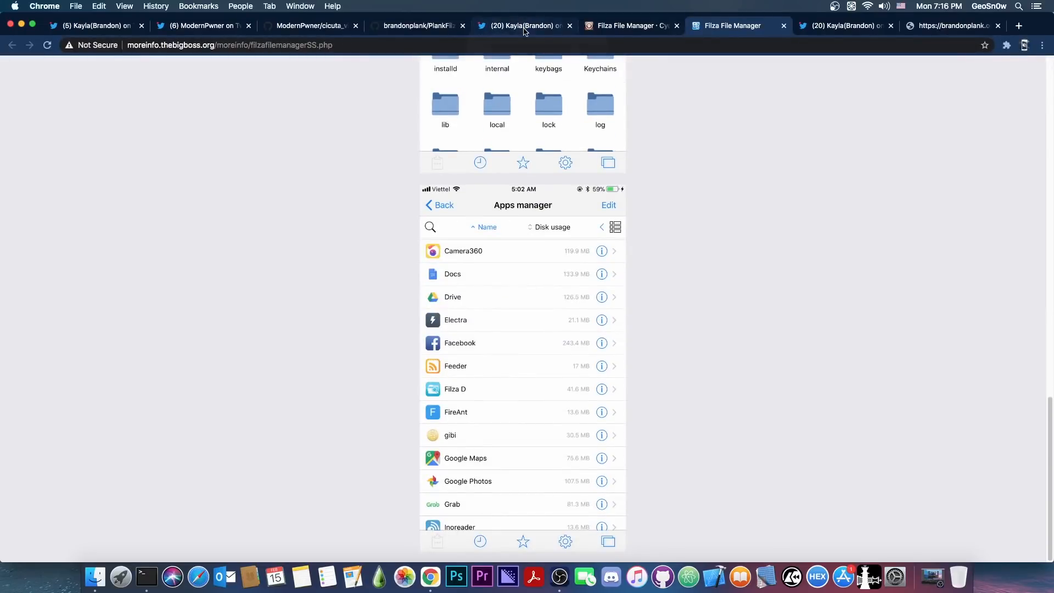
{"action": "left_click", "coordinate": [524, 26]}
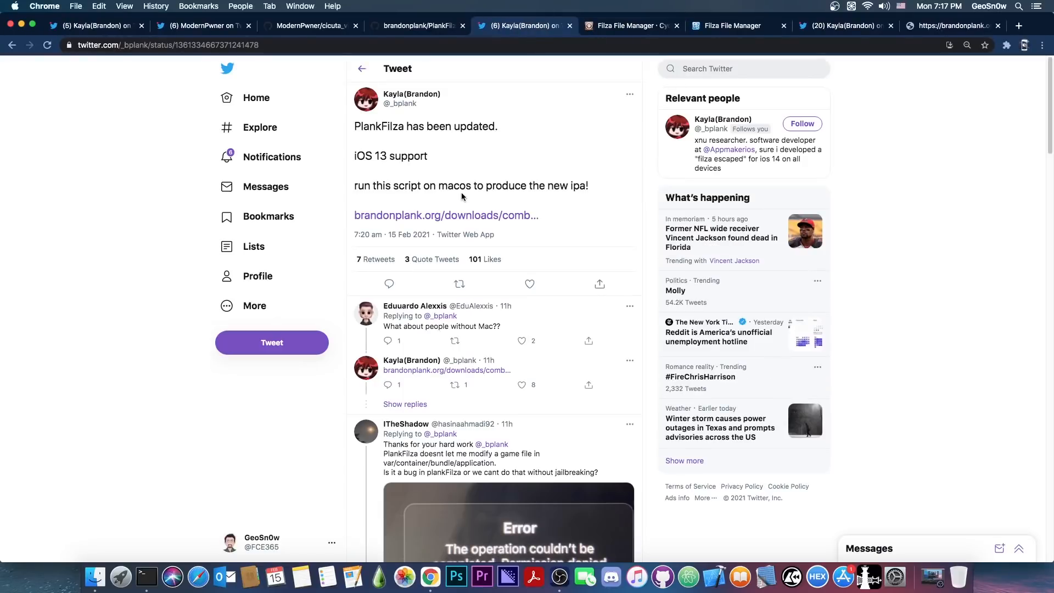
{"action": "mouse_move", "coordinate": [378, 166]}
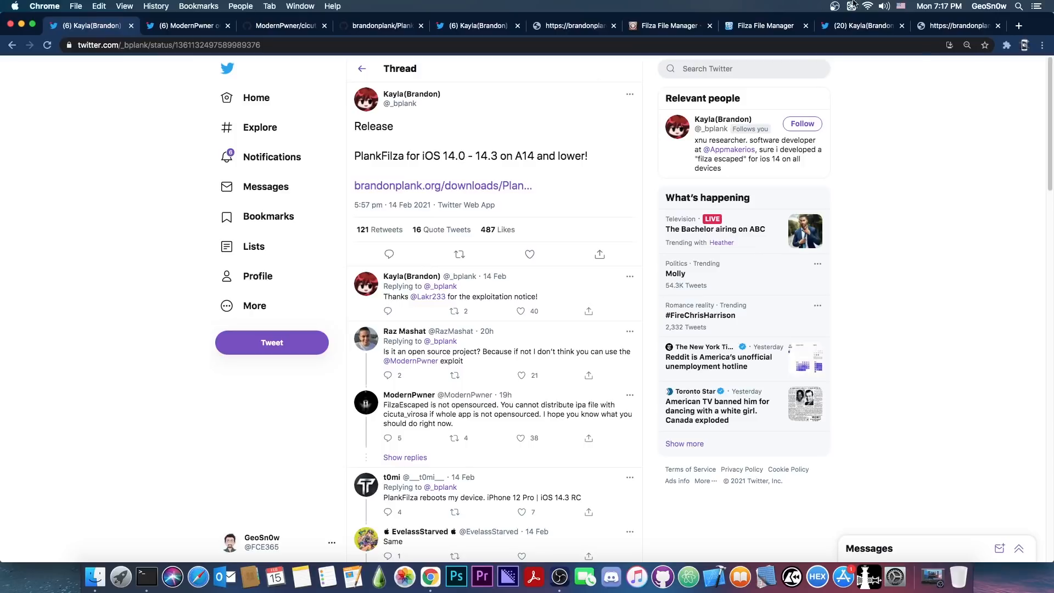
Revisit combine.sh and ModernPwner's tweet and profile, ending on the PlankFilza release thread
{"action": "left_click", "coordinate": [955, 26]}
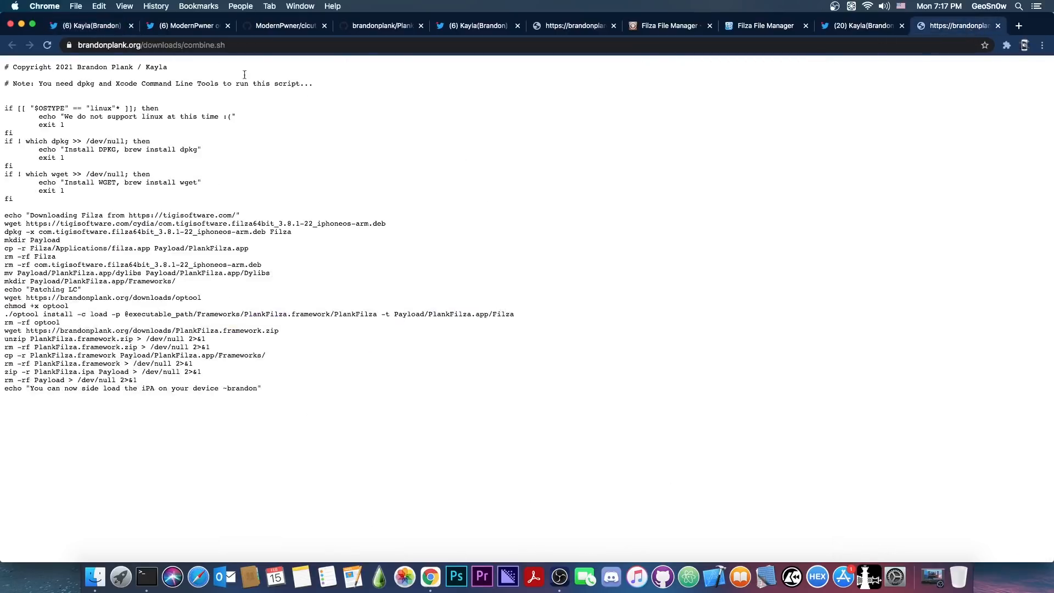
{"action": "left_click", "coordinate": [185, 26]}
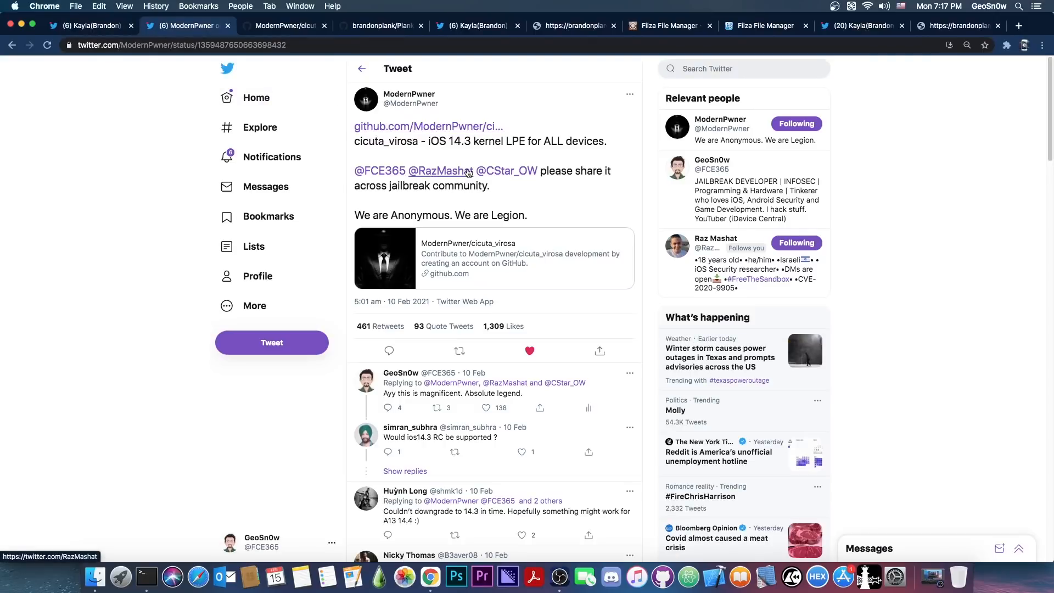
{"action": "mouse_move", "coordinate": [108, 162]}
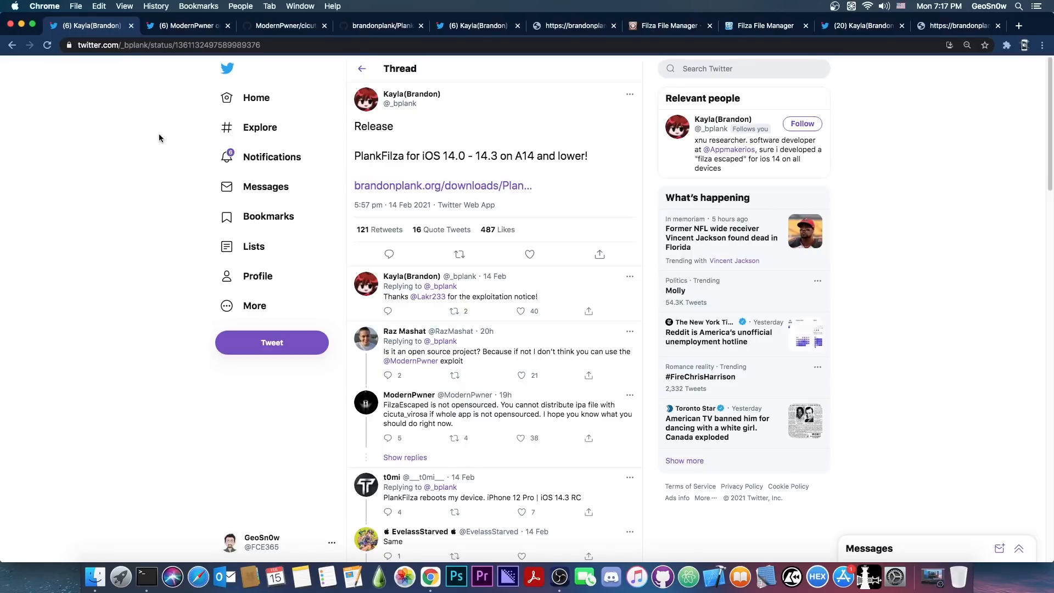
{"action": "mouse_move", "coordinate": [423, 147]}
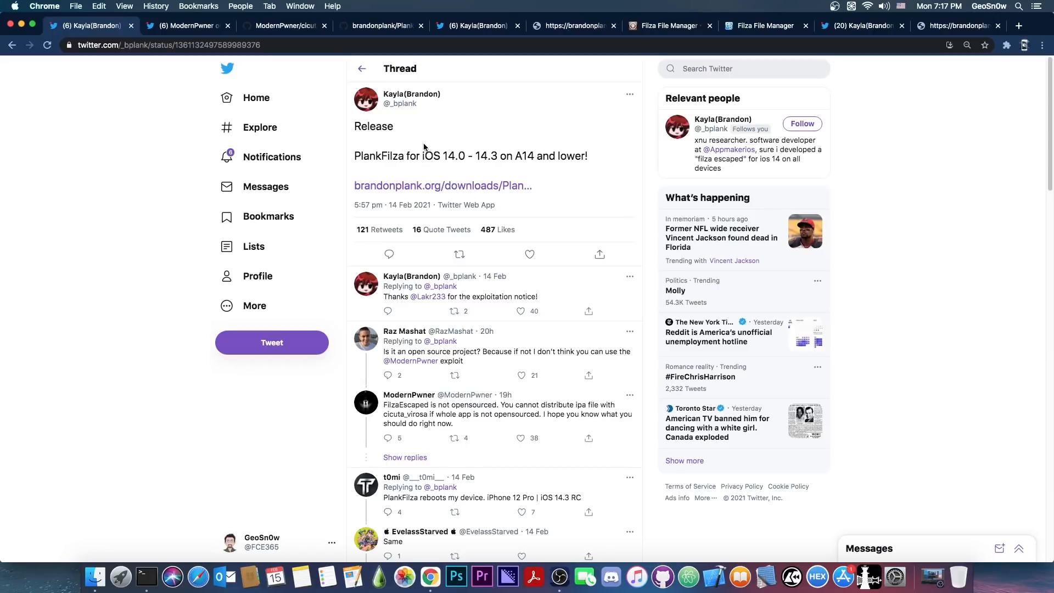
{"action": "left_click", "coordinate": [187, 25]}
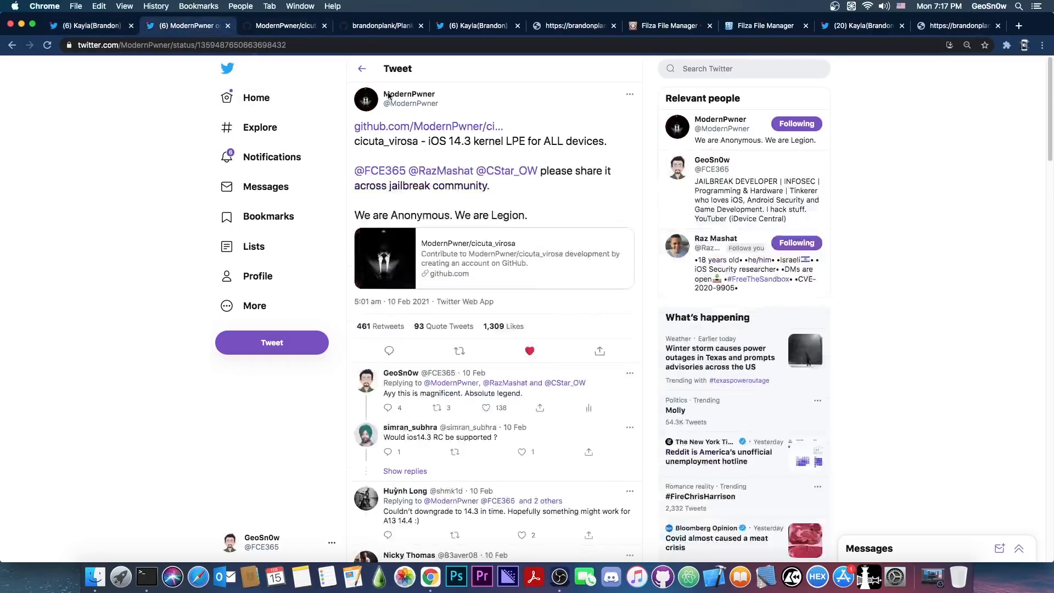
{"action": "left_click", "coordinate": [410, 94]}
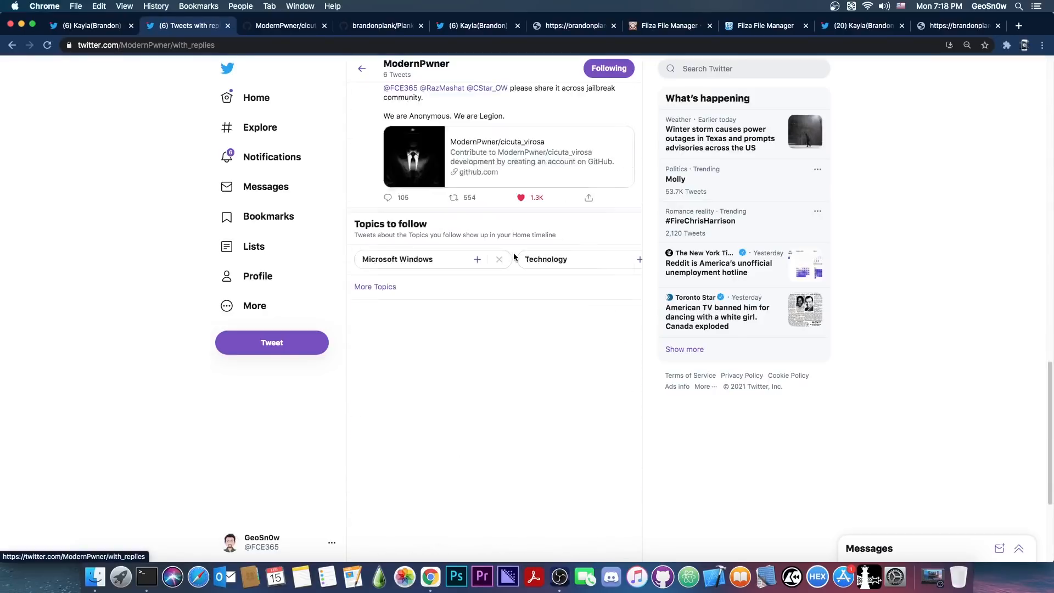
{"action": "left_click", "coordinate": [87, 26]}
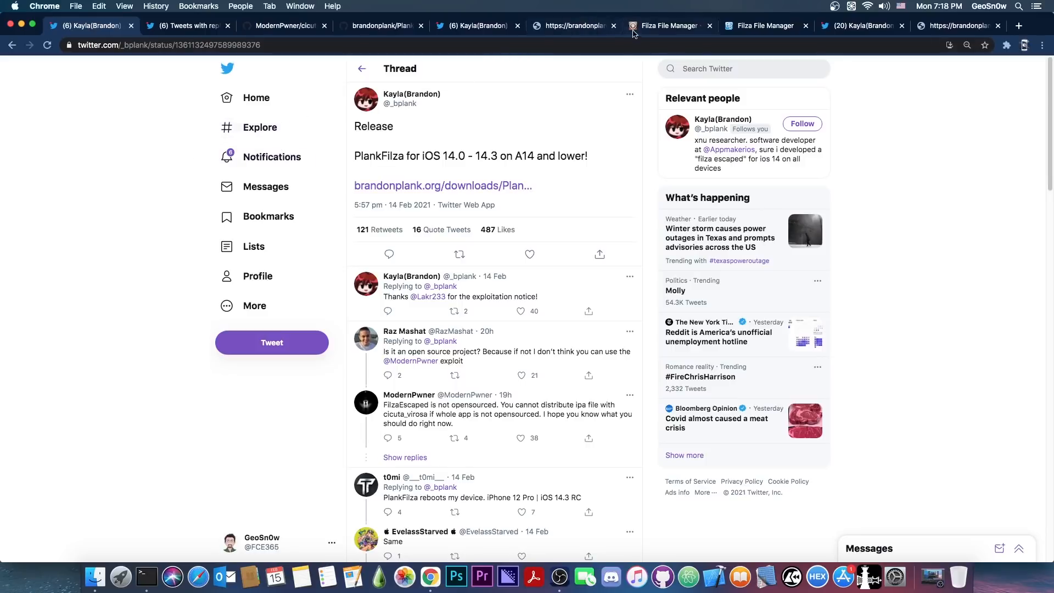
Scroll the Cydia Filza File Manager page to its screenshots, What's New and pricing details
{"action": "left_click", "coordinate": [665, 26]}
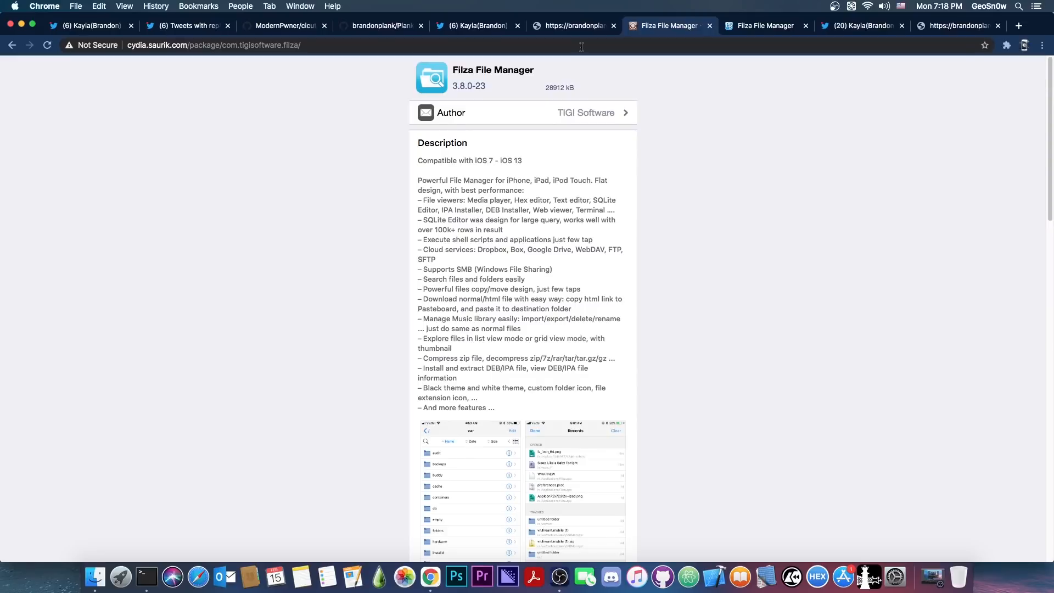
{"action": "mouse_move", "coordinate": [681, 113]}
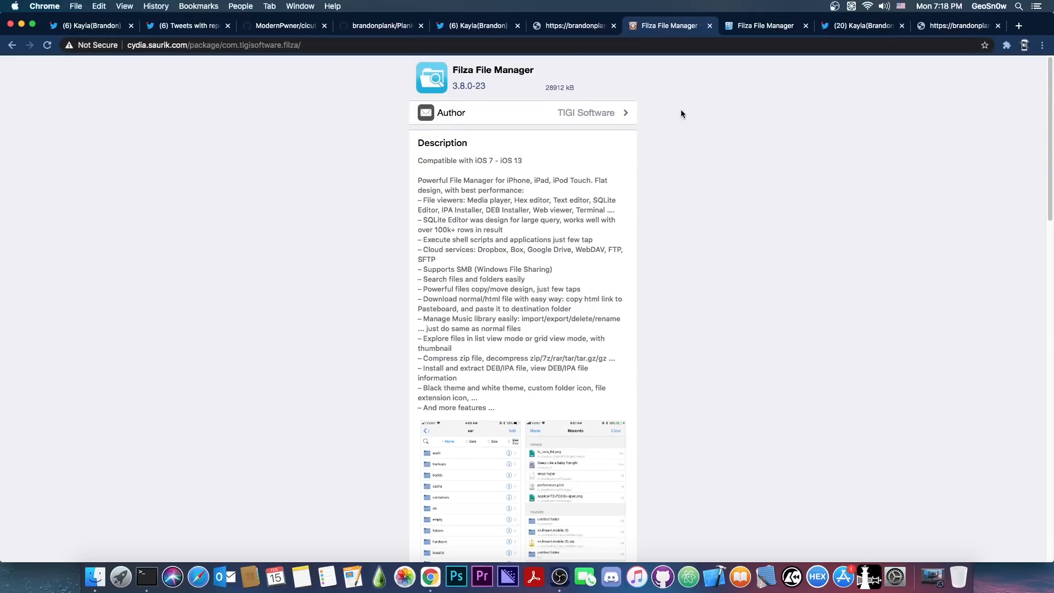
{"action": "mouse_move", "coordinate": [725, 105]}
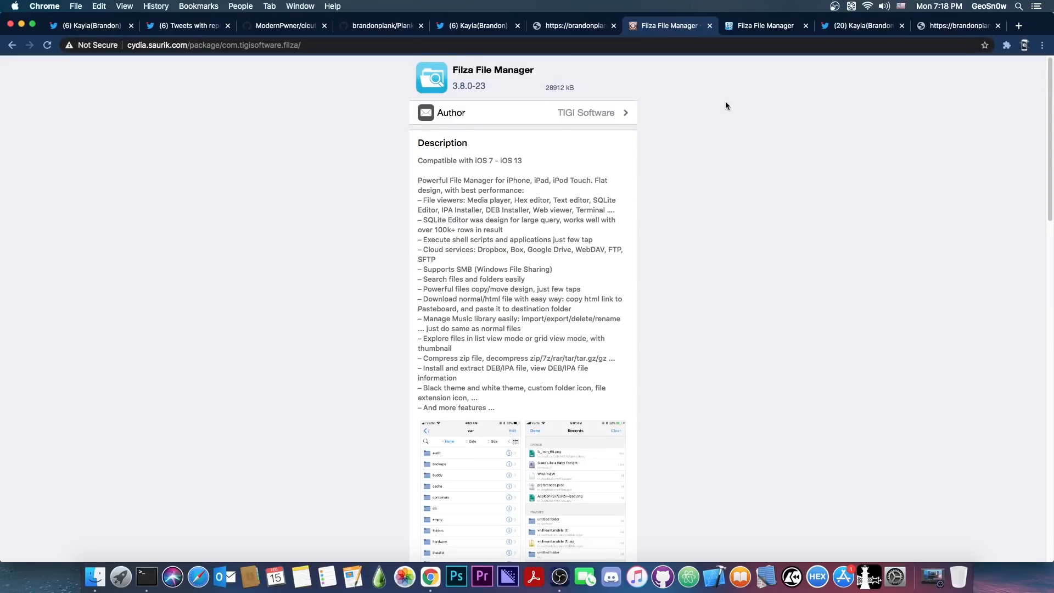
{"action": "scroll", "scroll_direction": "down", "scroll_amount": 3}
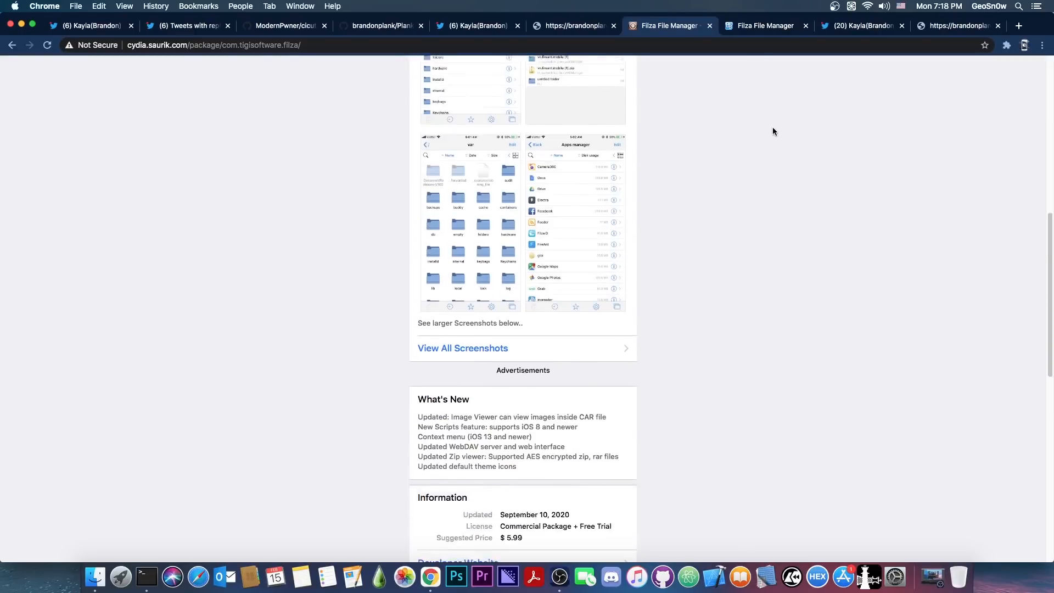